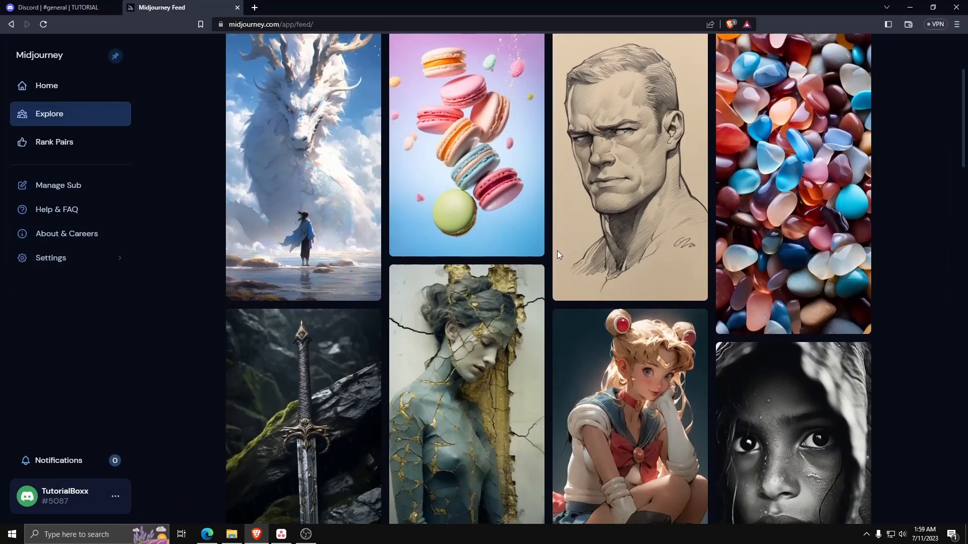
Step: Scroll the Midjourney feed, then return to the Discord channel with the horse-in-the-moon grid
scroll(down, 3)
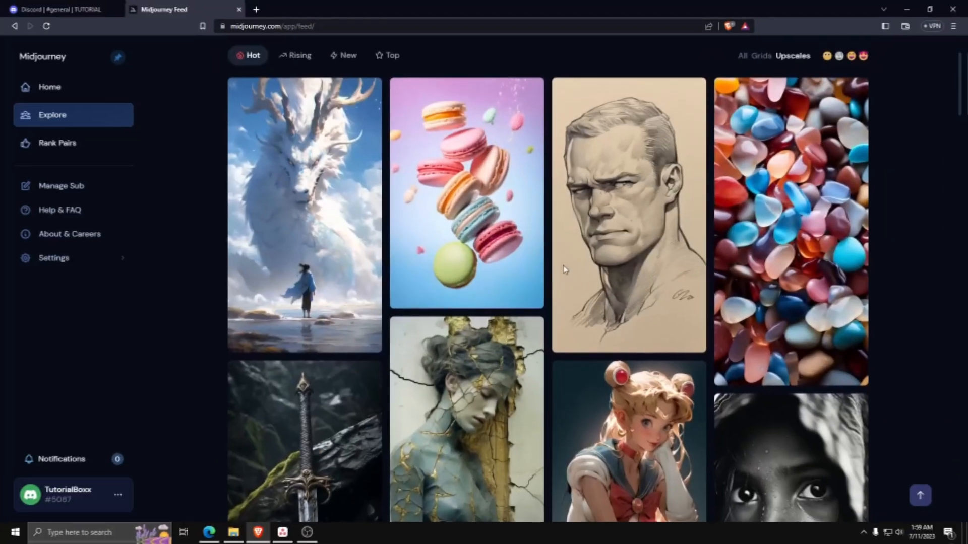
click(61, 8)
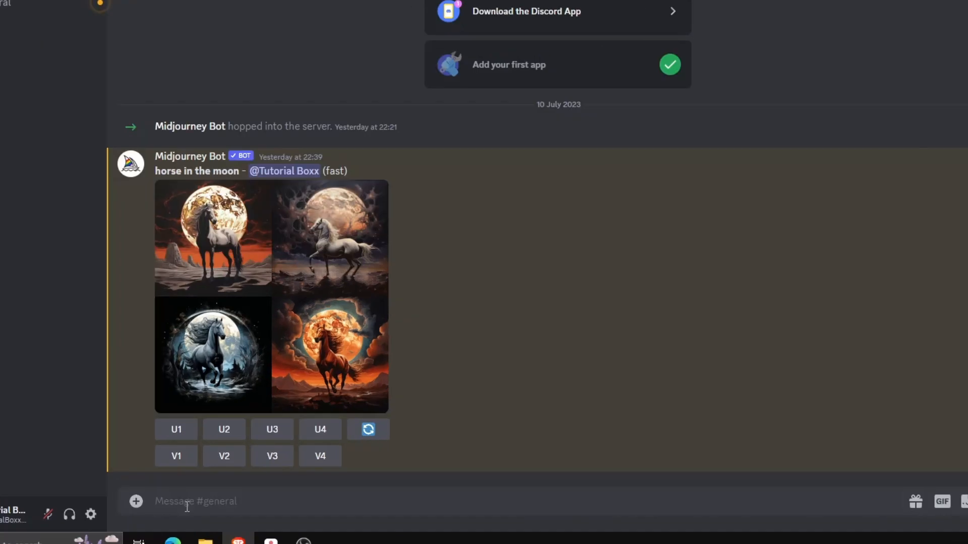
Step: Run /imagine with the prompt 'dog in the outerspace'
text(/)
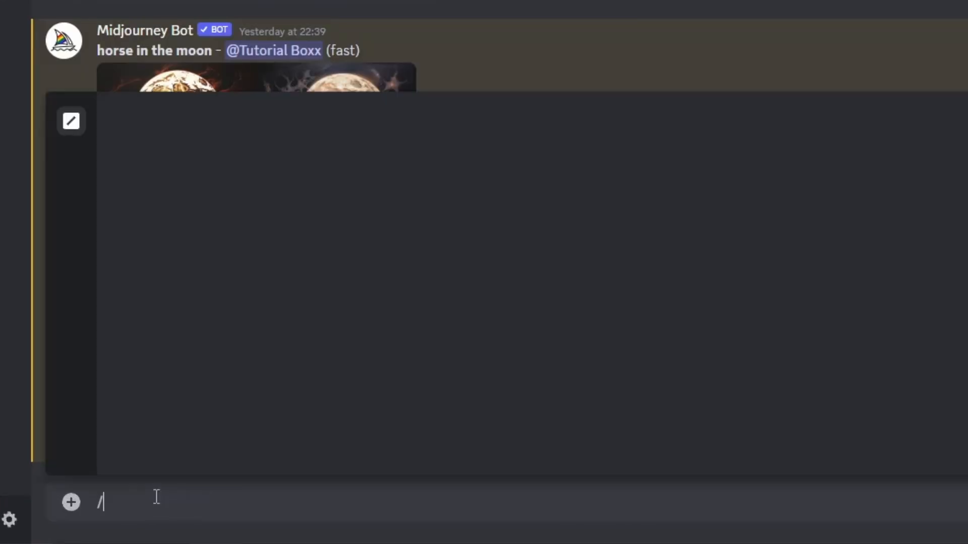
text(/)
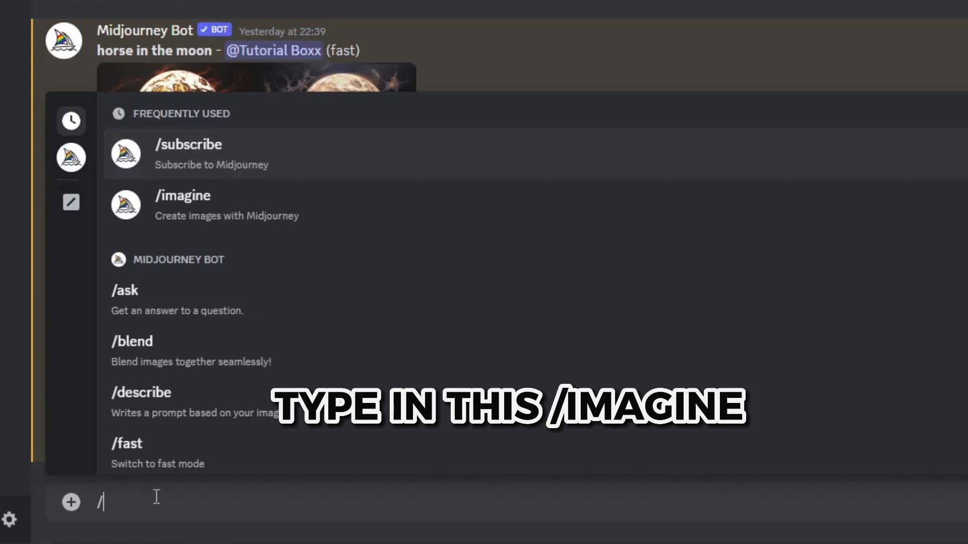
text(imagin)
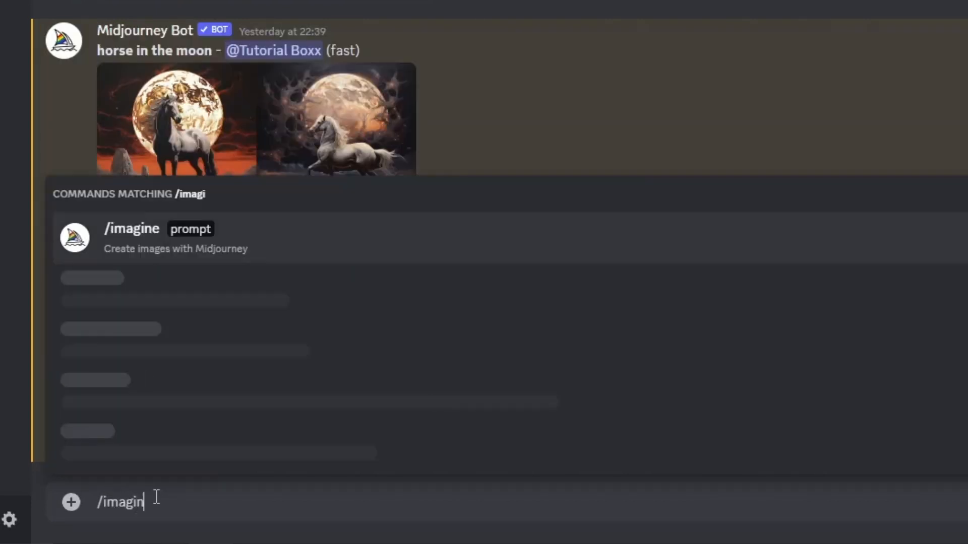
click(131, 238)
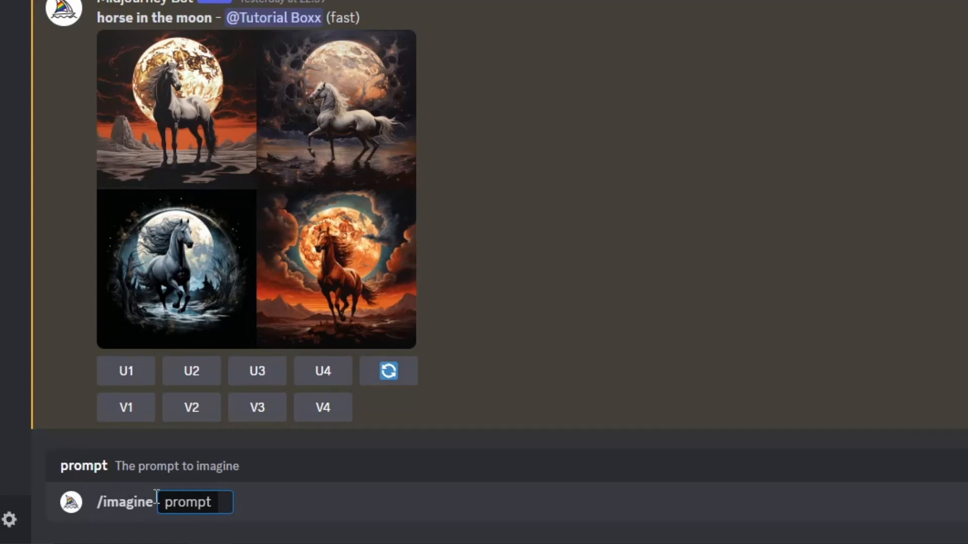
text(dog in)
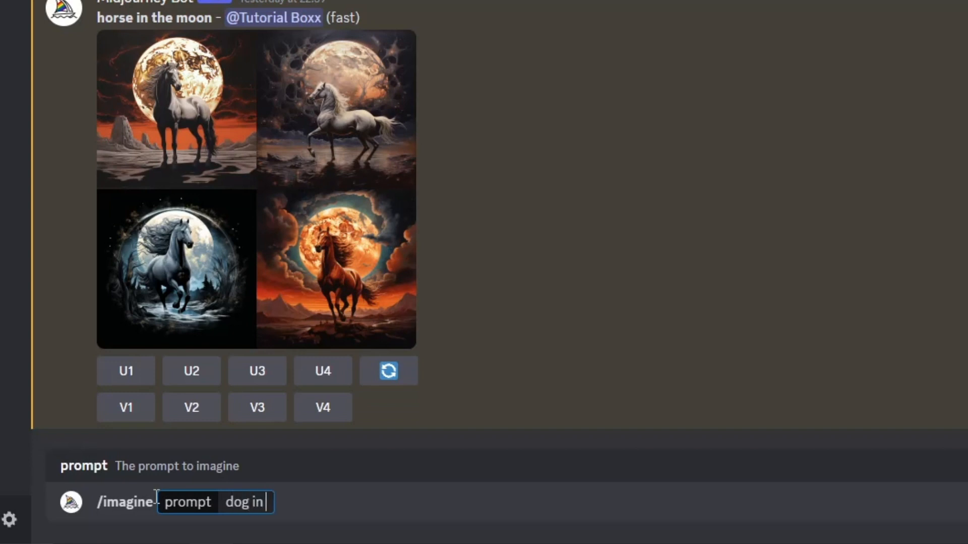
text(the outers)
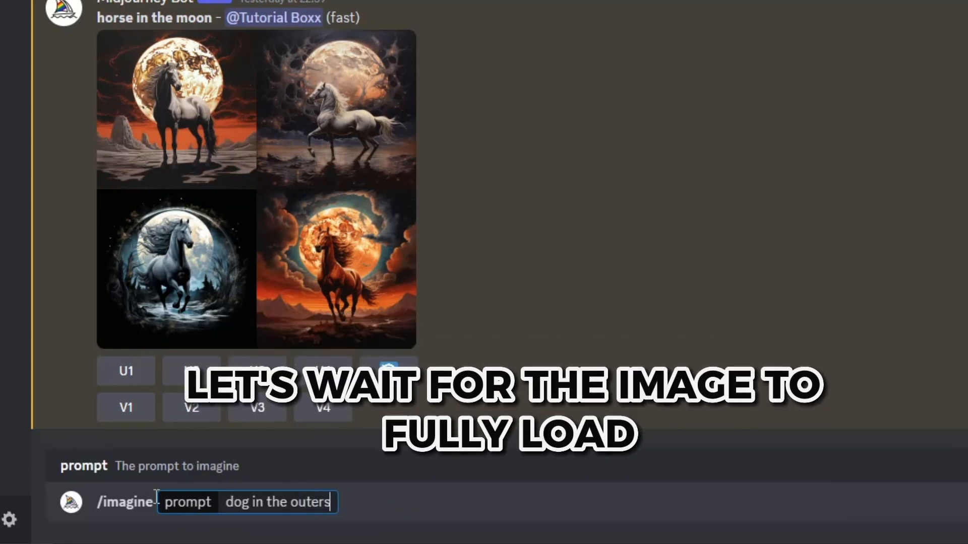
text(pace)
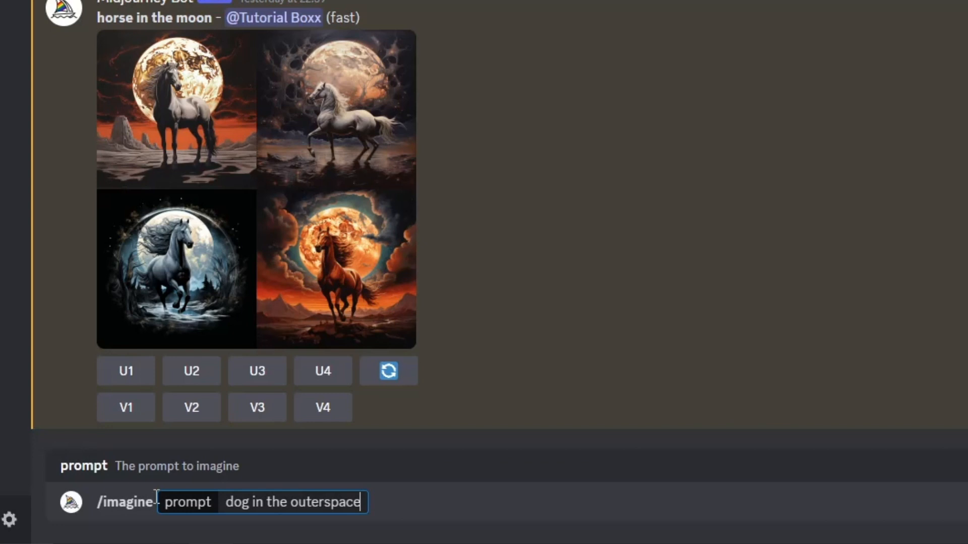
key(Enter)
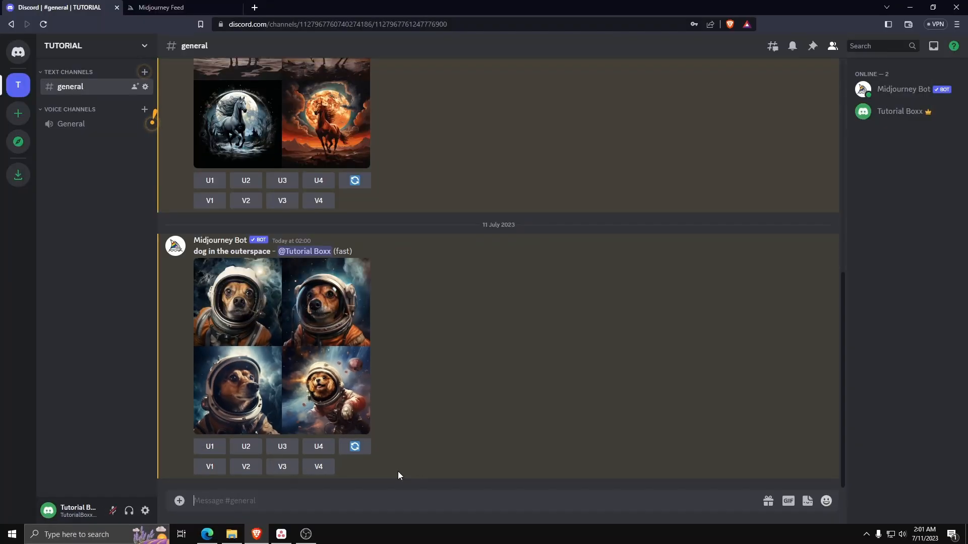
mouse_move(238, 313)
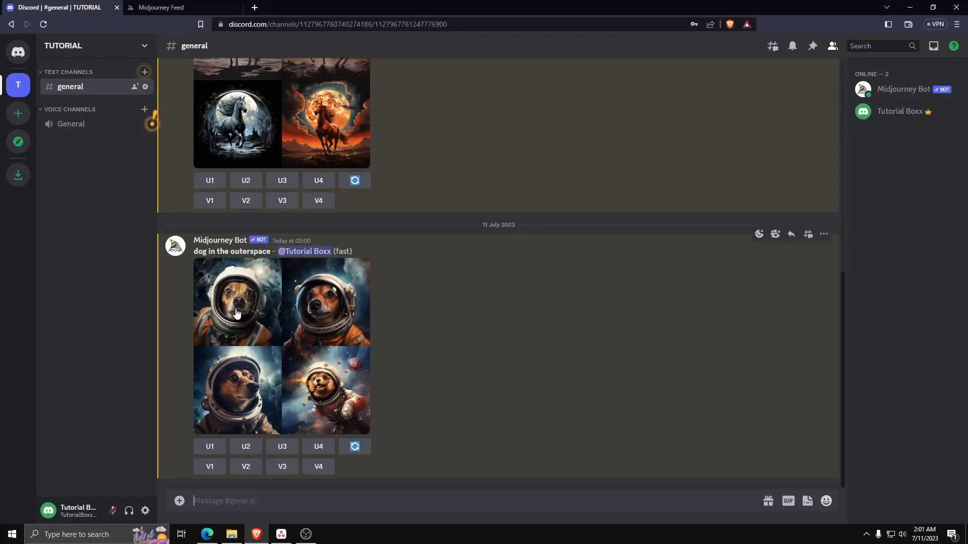
click(237, 302)
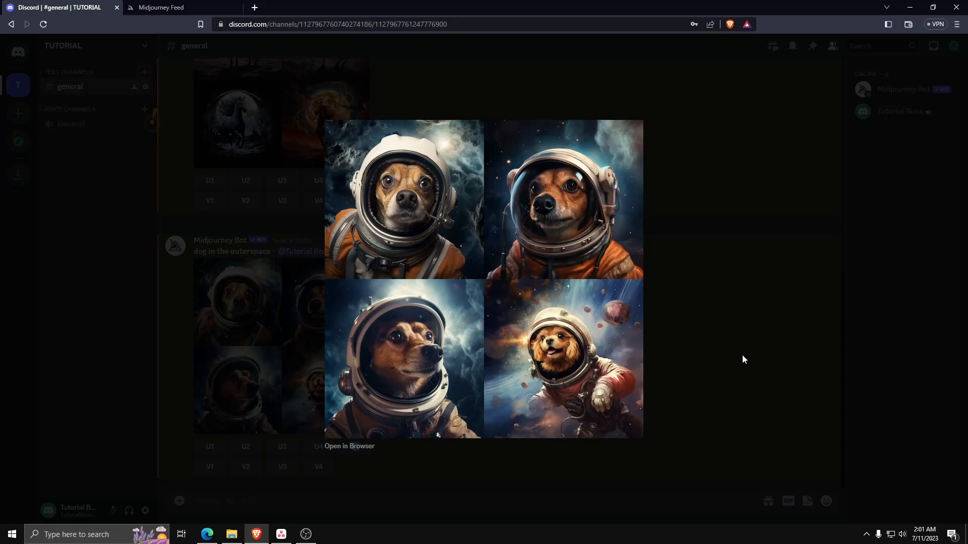
mouse_move(689, 385)
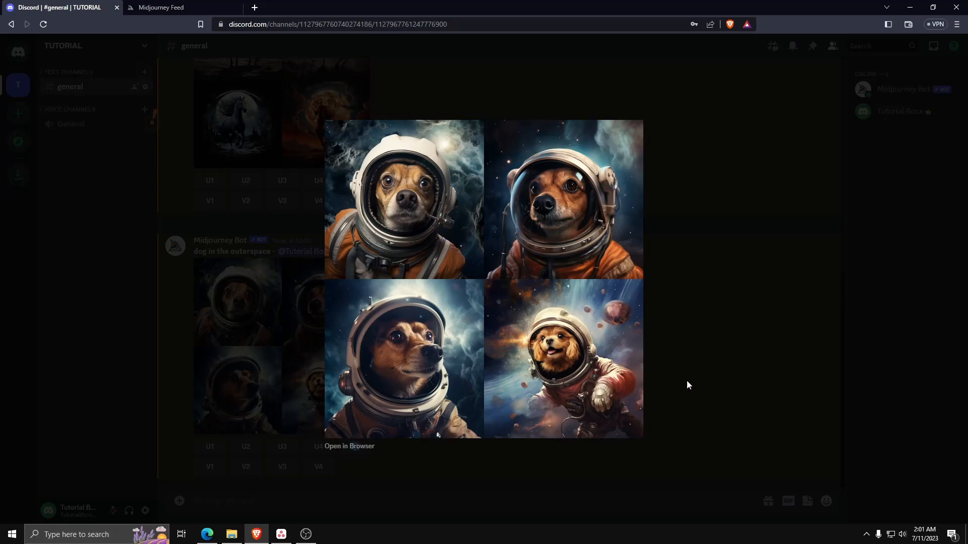
click(689, 386)
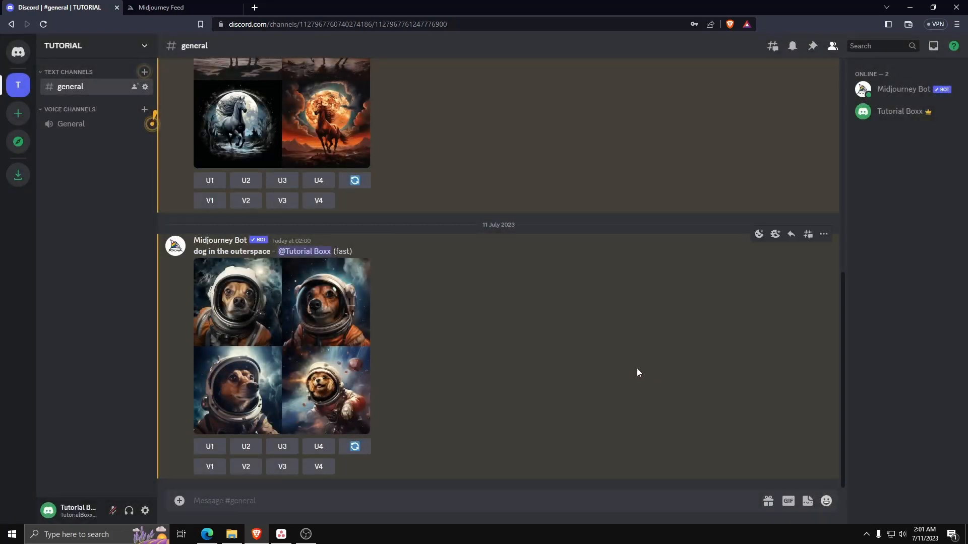
mouse_move(674, 395)
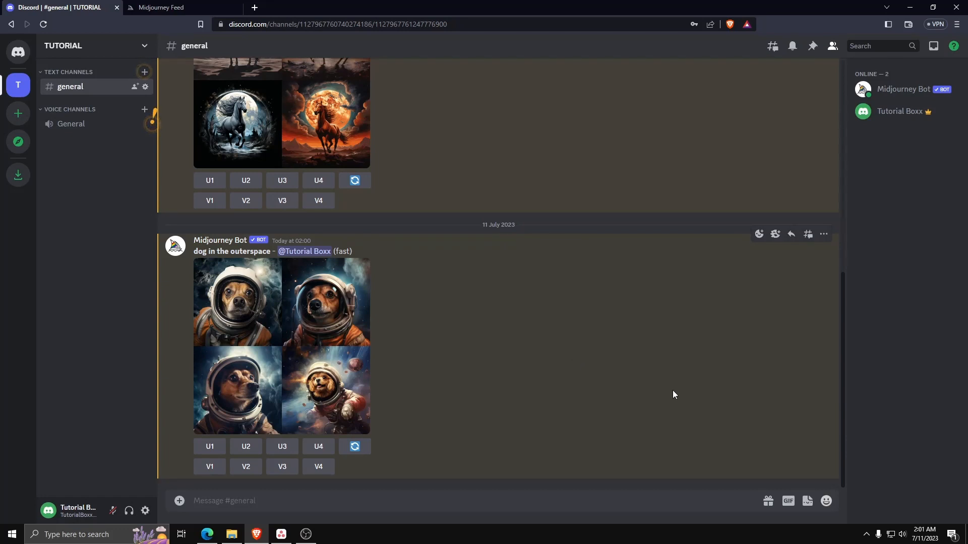
mouse_move(760, 234)
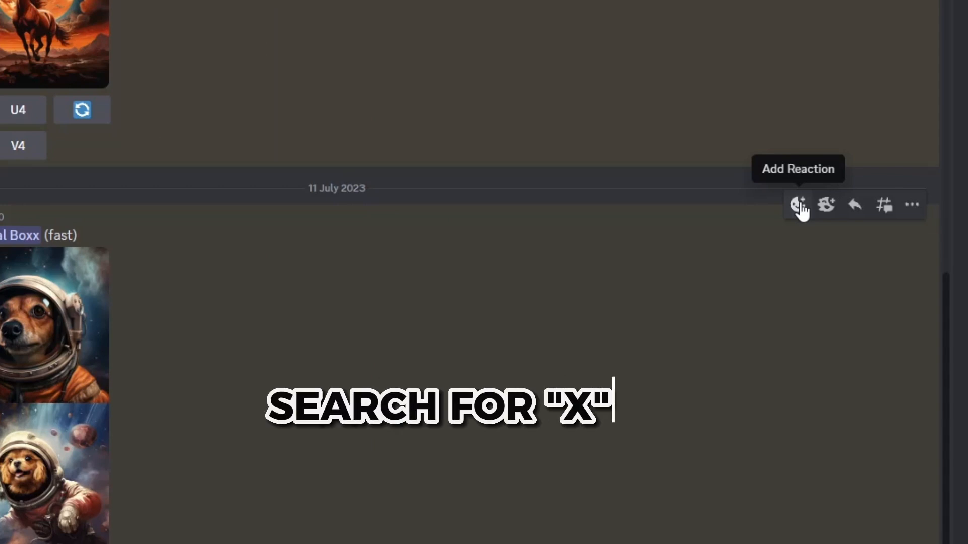
Step: React to the dog grid message with the red X emoji to delete the job
click(797, 206)
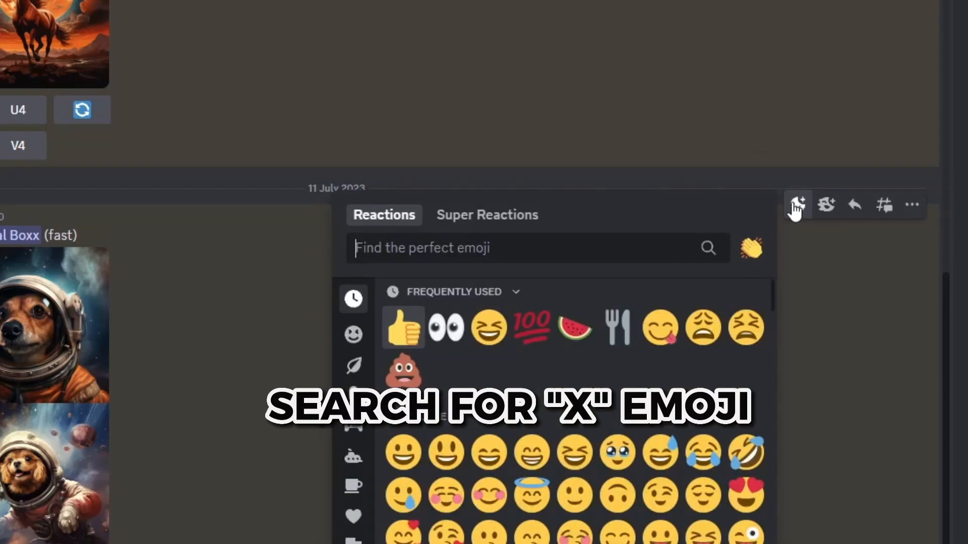
text(x)
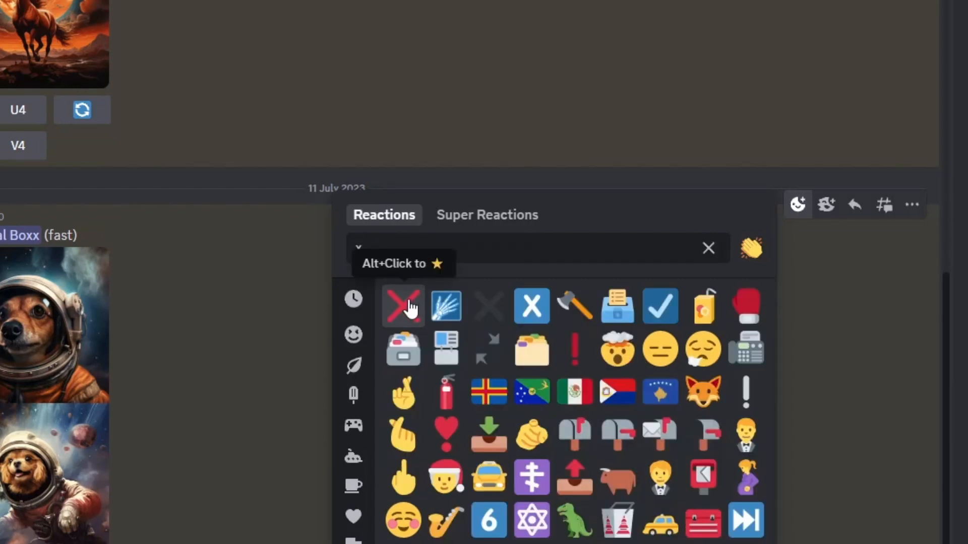
text(x)
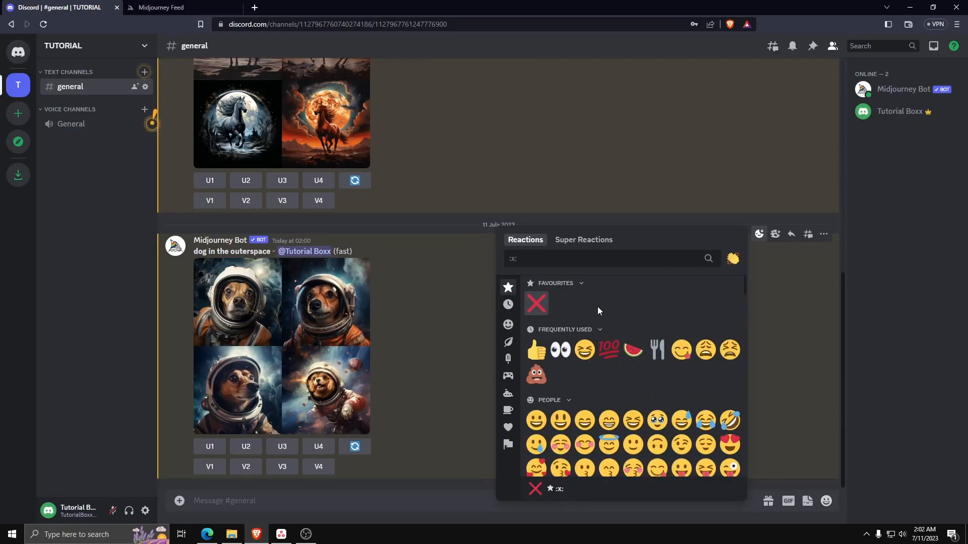
click(537, 304)
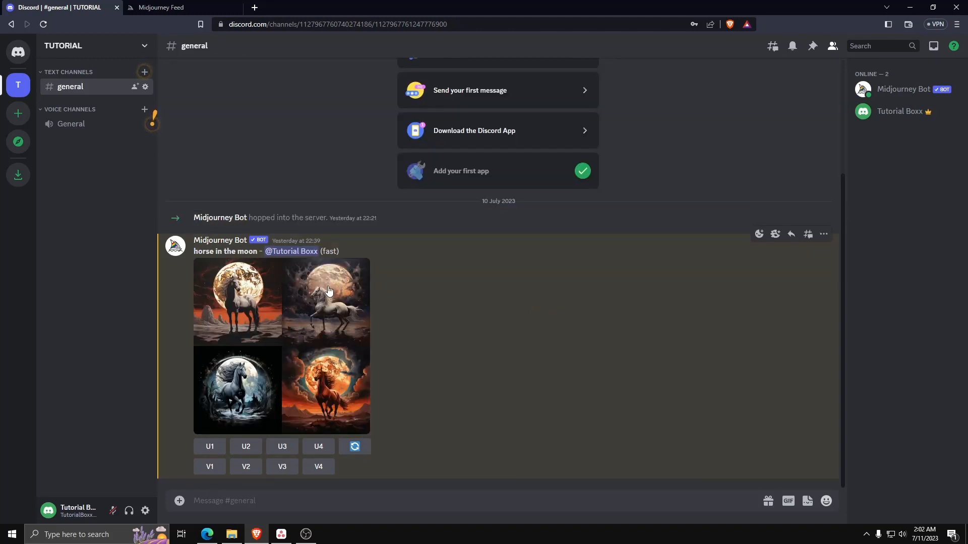
mouse_move(538, 447)
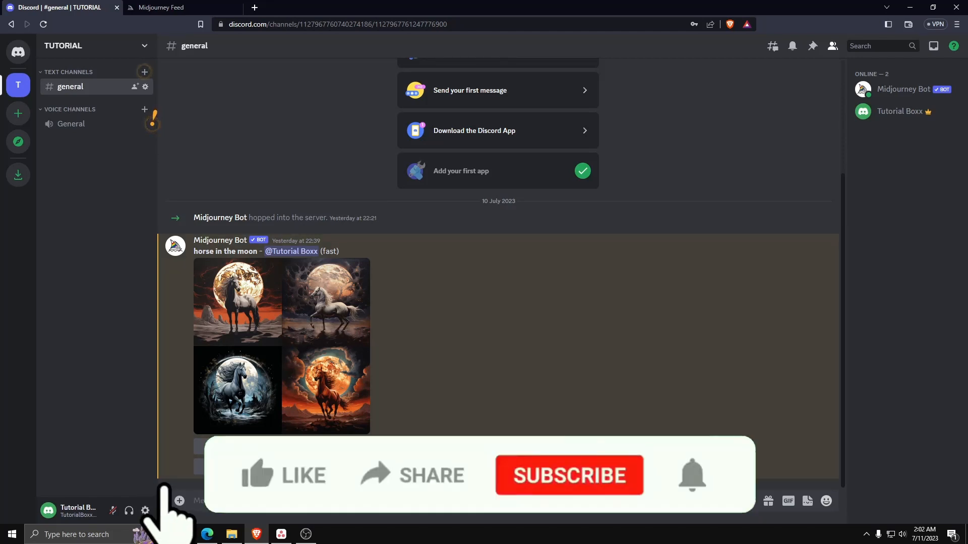
click(256, 475)
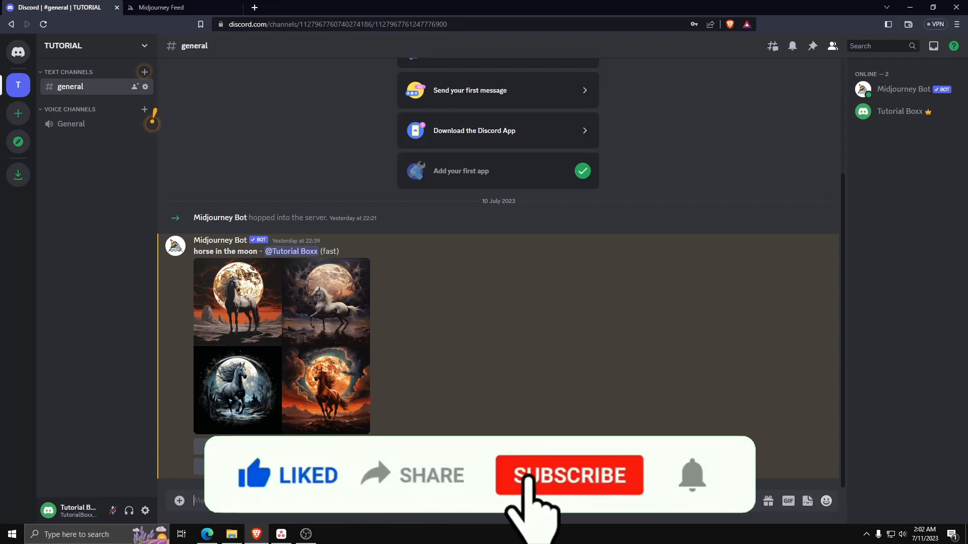
click(569, 476)
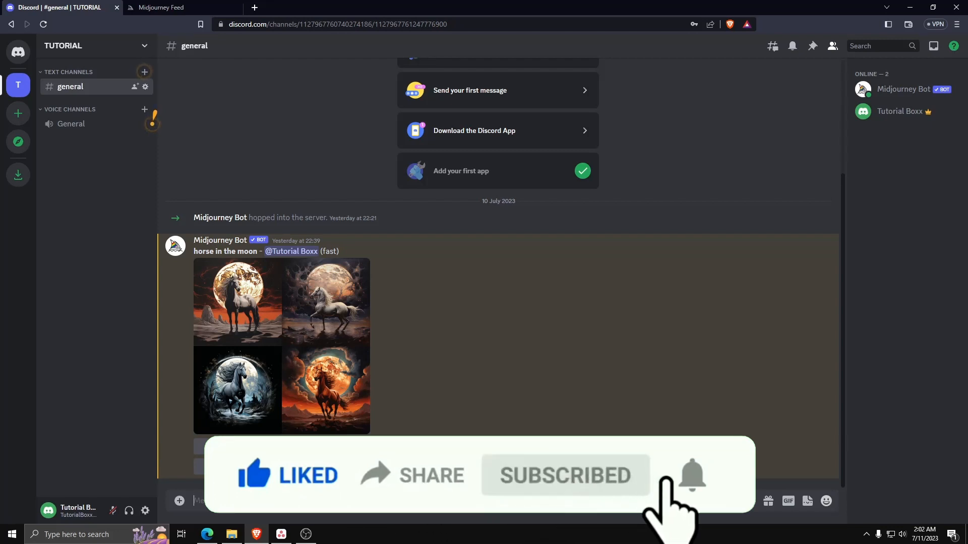